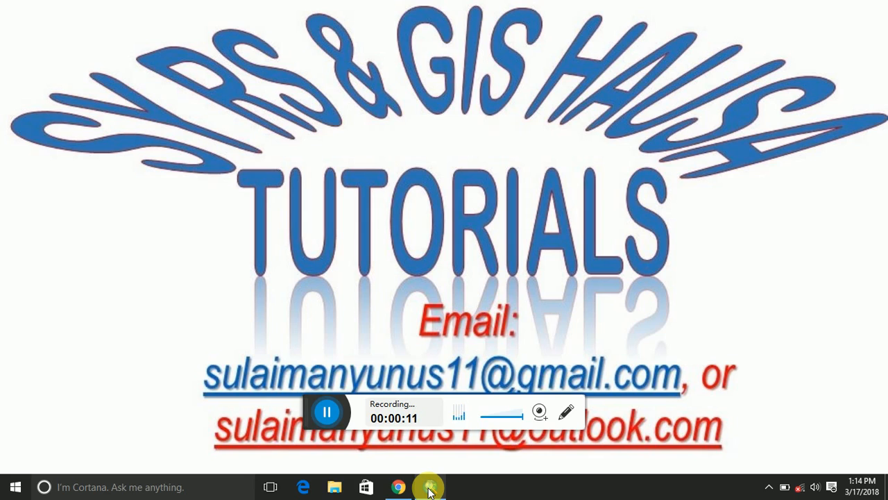
Step: Bring the ArcMap window, with the tutorials folder in its Catalog, to the front
click(428, 487)
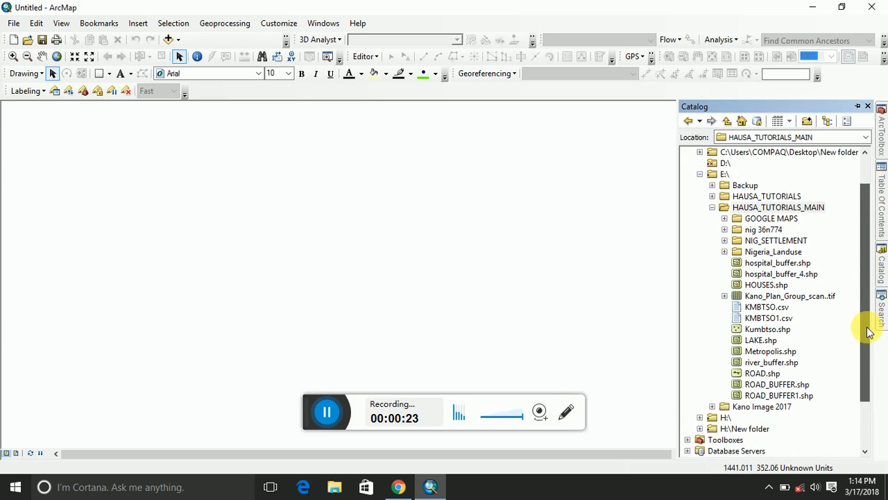
Step: Scroll the Catalog toward LAKE.shp to add the lake polygon layer
scroll(down, 3)
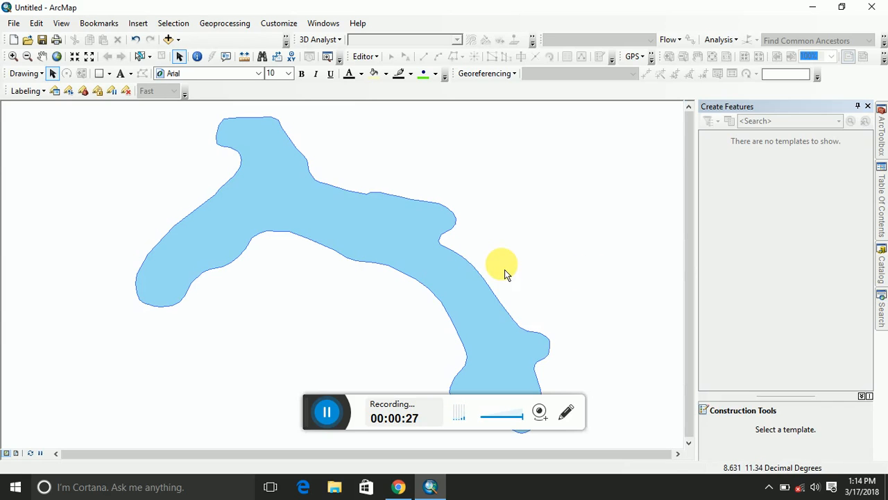
mouse_move(572, 268)
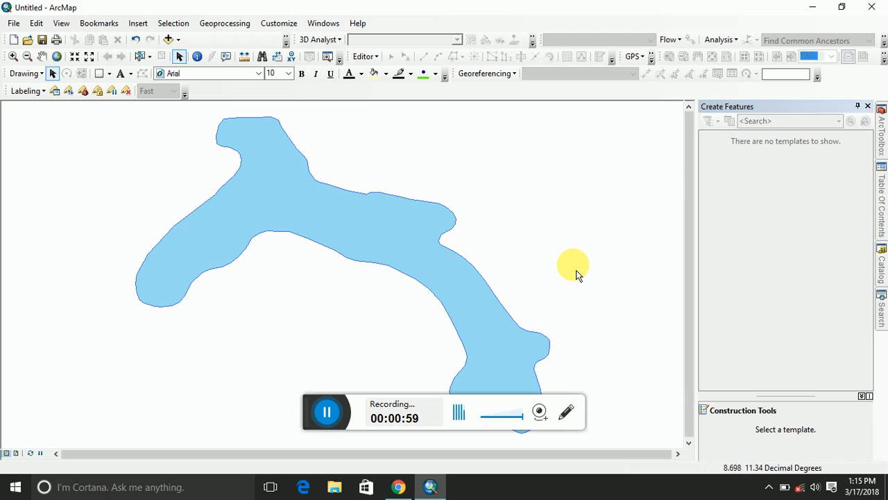
mouse_move(412, 205)
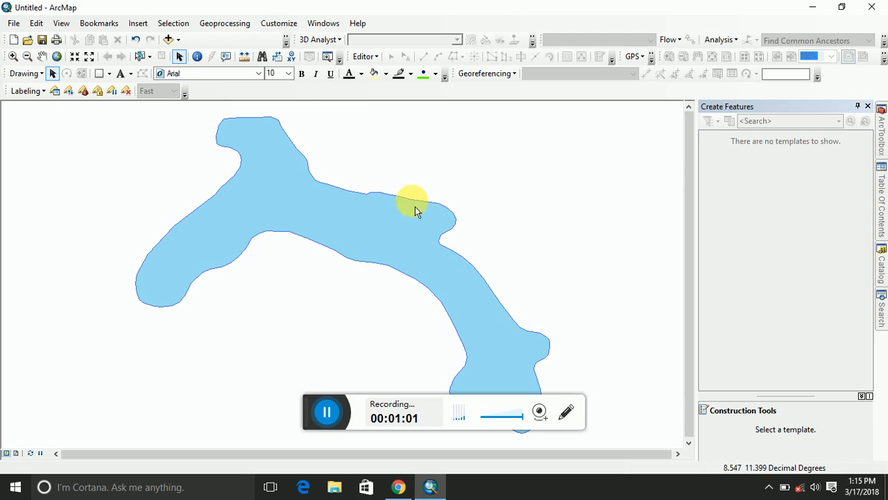
mouse_move(406, 195)
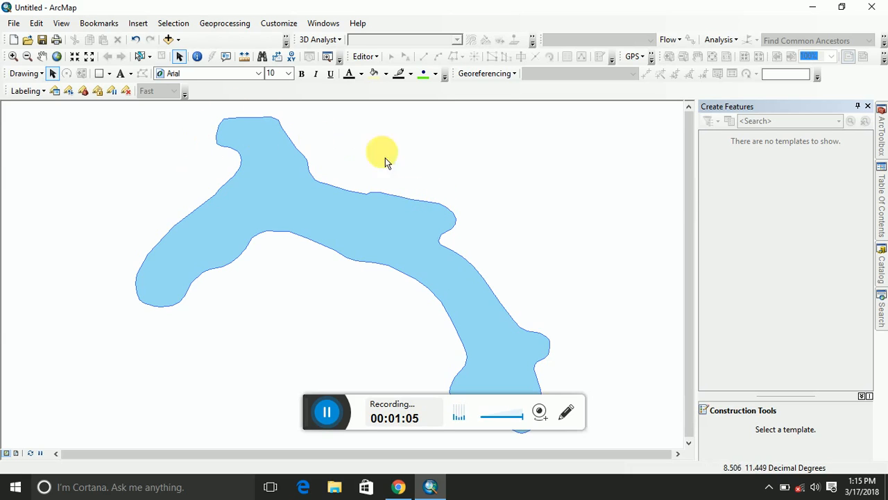
mouse_move(599, 278)
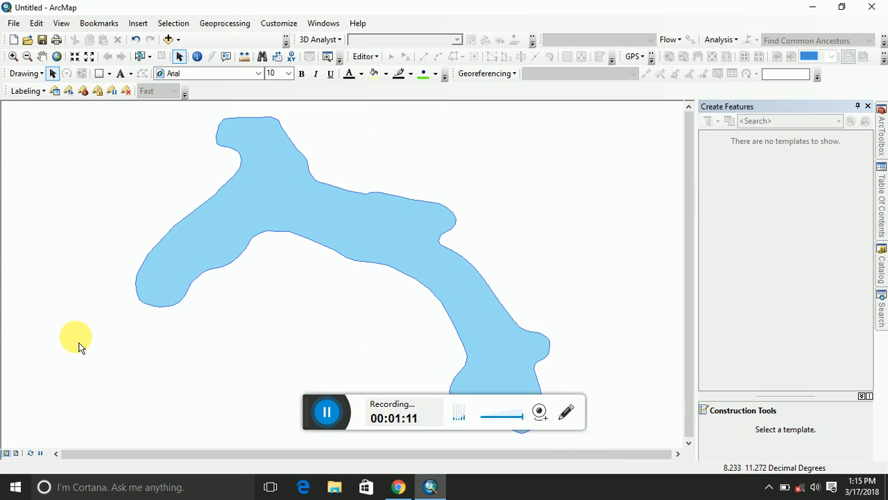
mouse_move(201, 114)
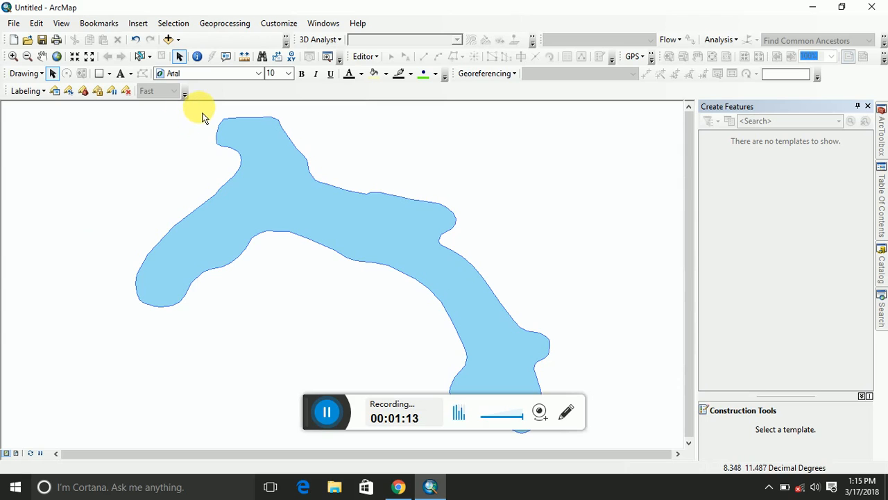
mouse_move(368, 149)
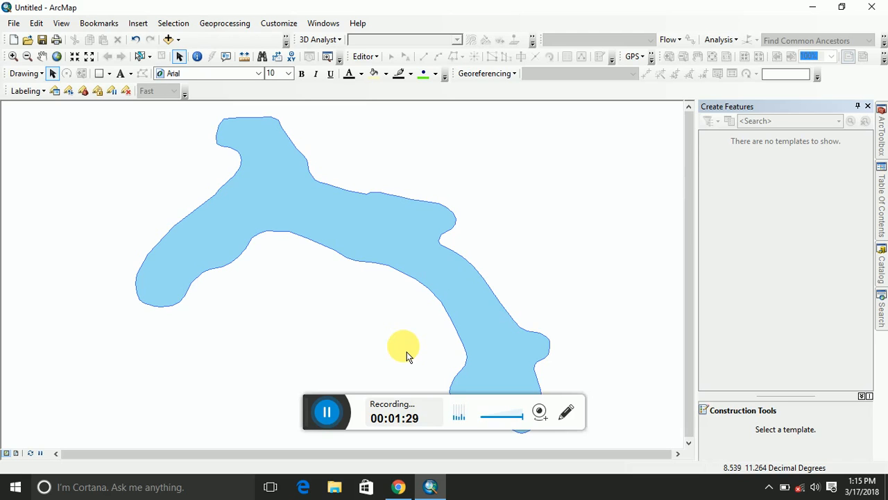
mouse_move(378, 271)
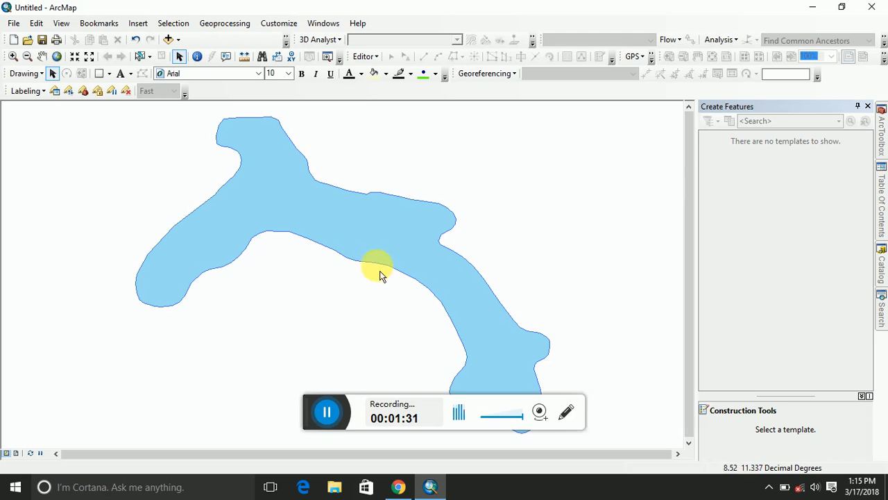
mouse_move(201, 278)
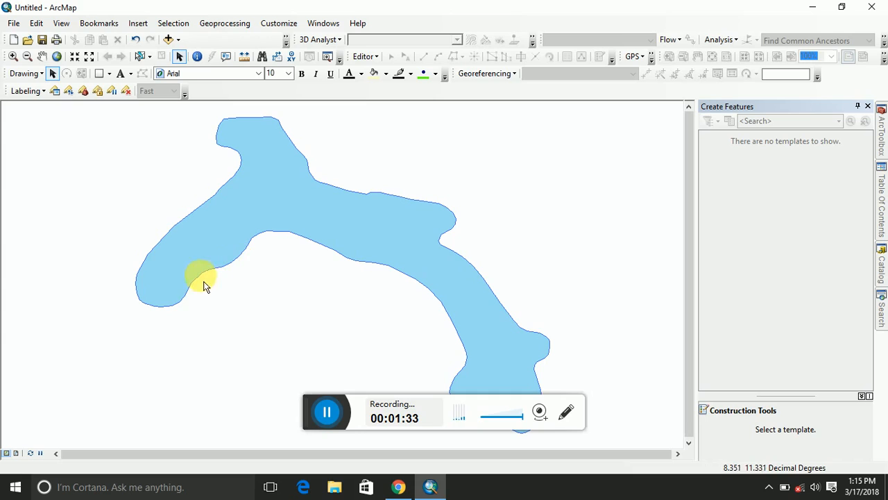
mouse_move(385, 321)
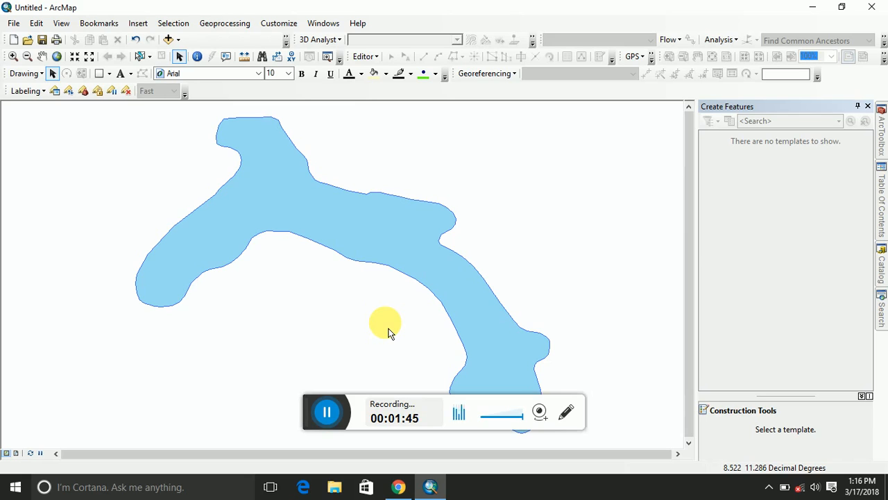
mouse_move(224, 23)
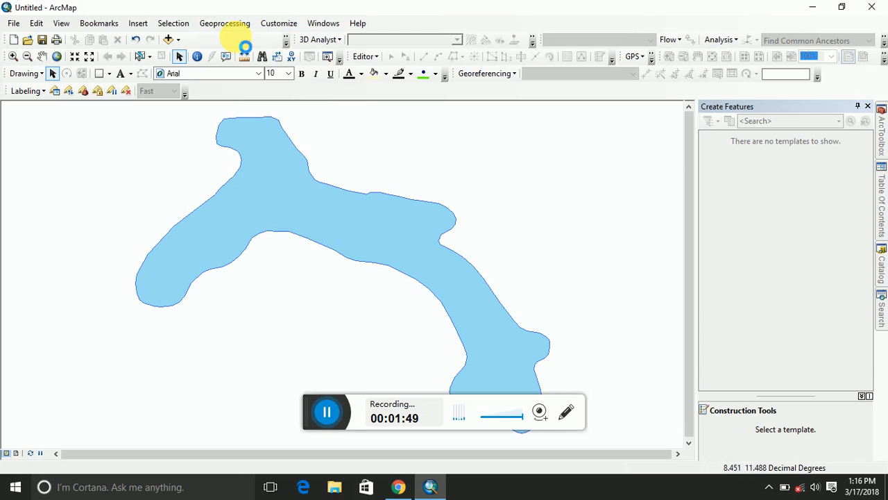
Step: Buffer the LAKE layer by 700 Meters, saving output as Lake_buffer.shp
click(224, 23)
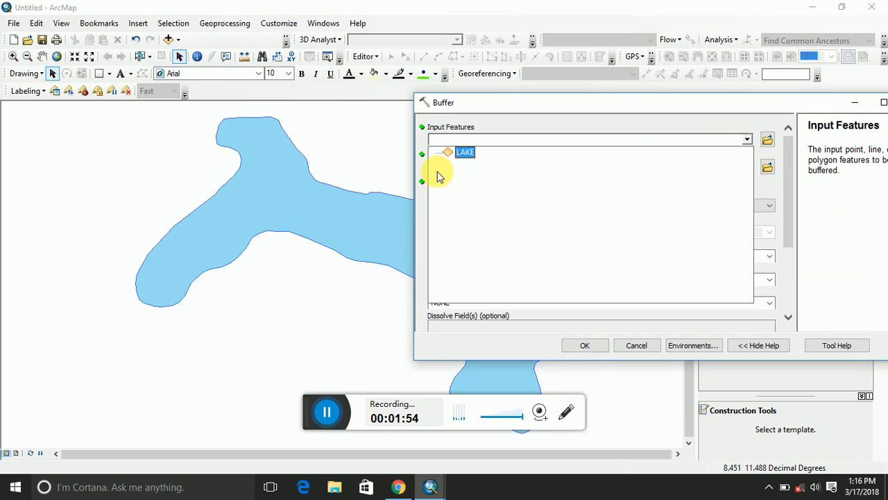
click(465, 152)
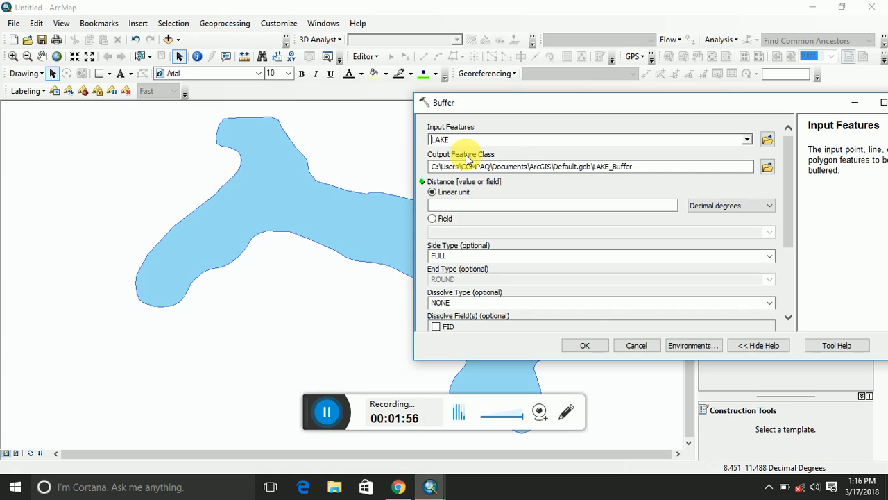
click(768, 167)
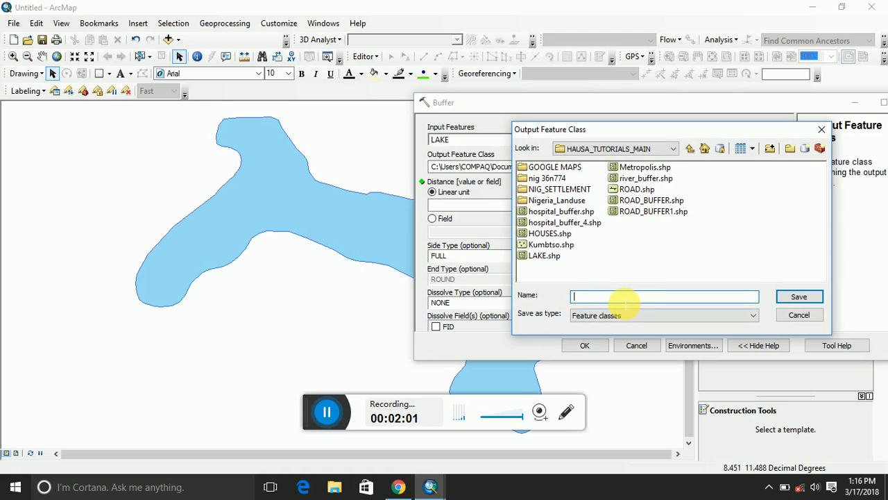
text(B)
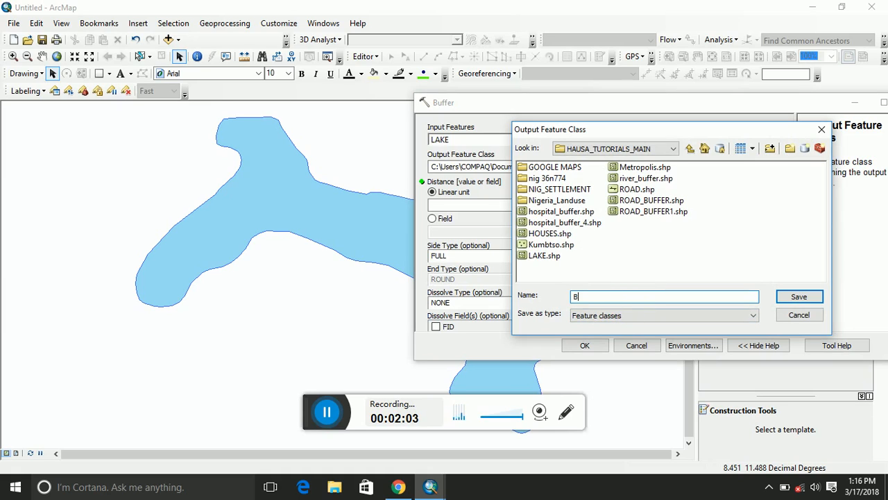
text(Lake_buffer)
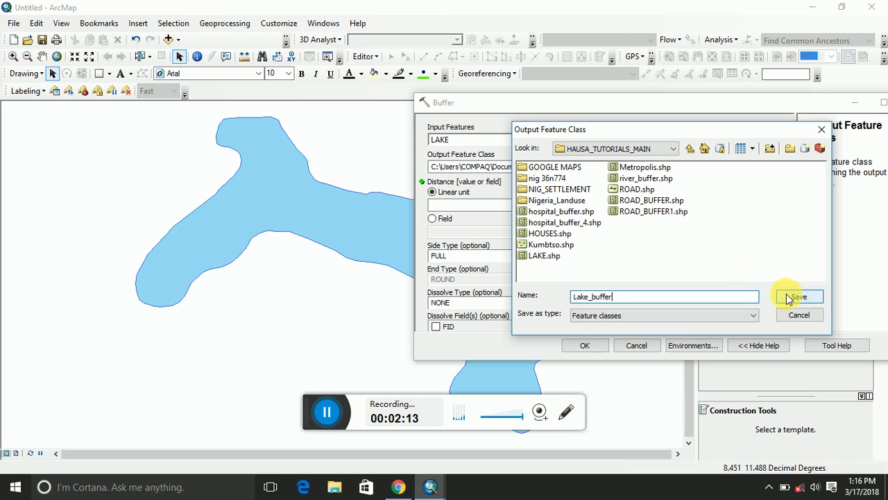
click(798, 296)
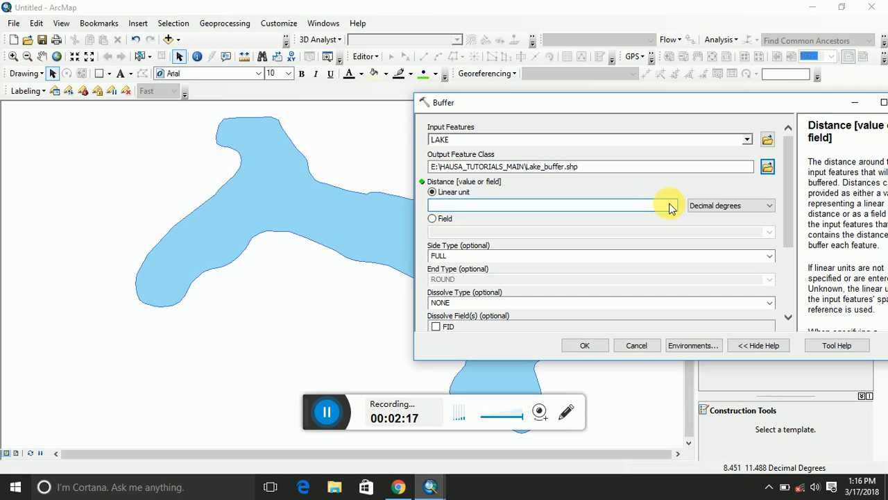
text(700)
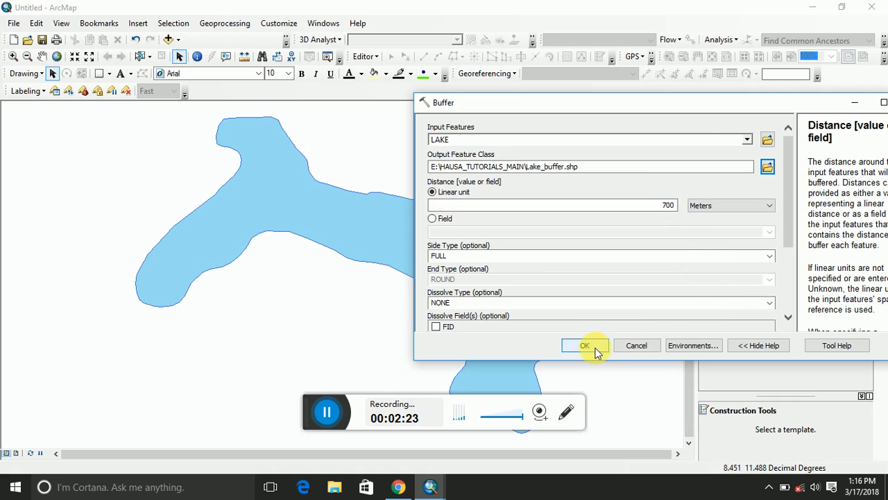
click(585, 345)
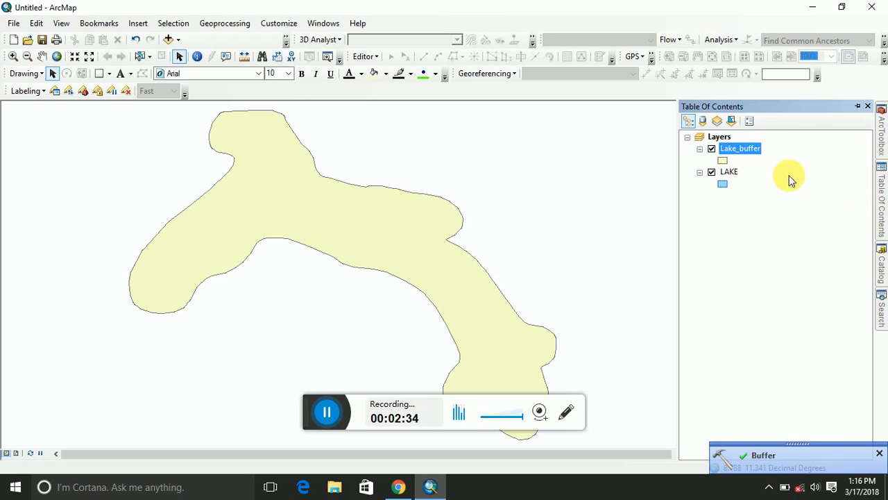
Step: Give the Lake_buffer symbol a solid red fill so it rings the lake
double_click(741, 148)
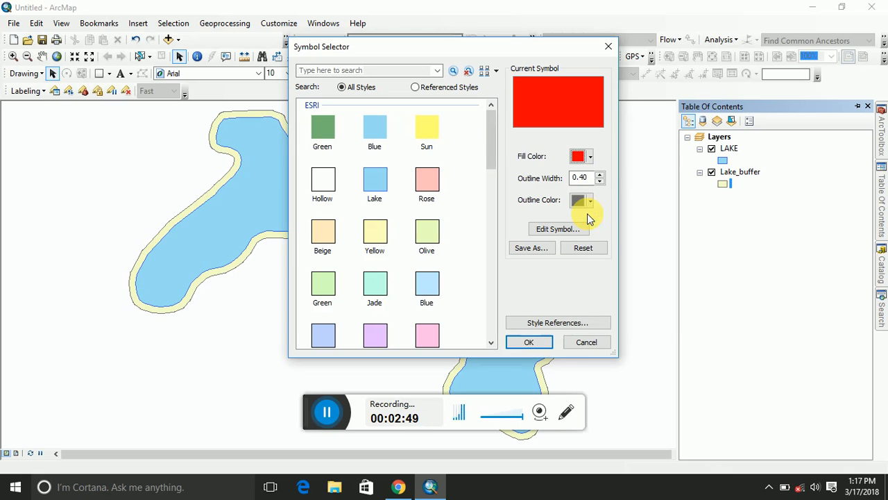
click(529, 341)
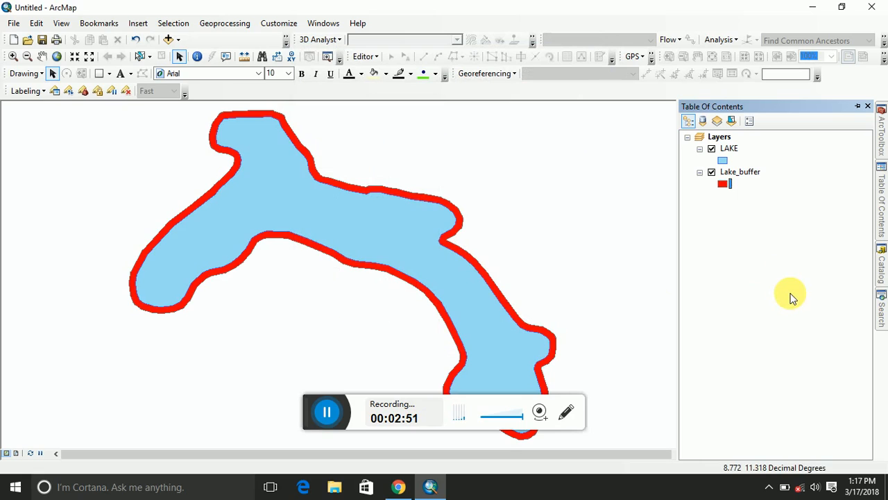
mouse_move(406, 288)
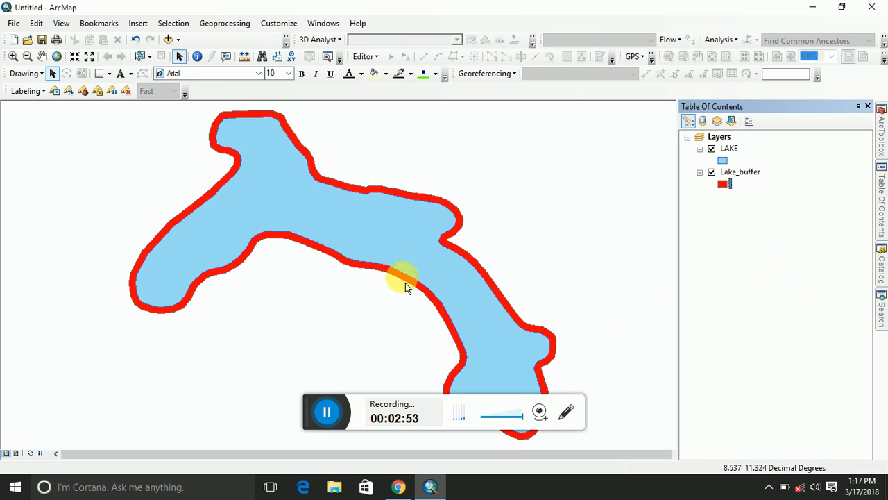
mouse_move(510, 382)
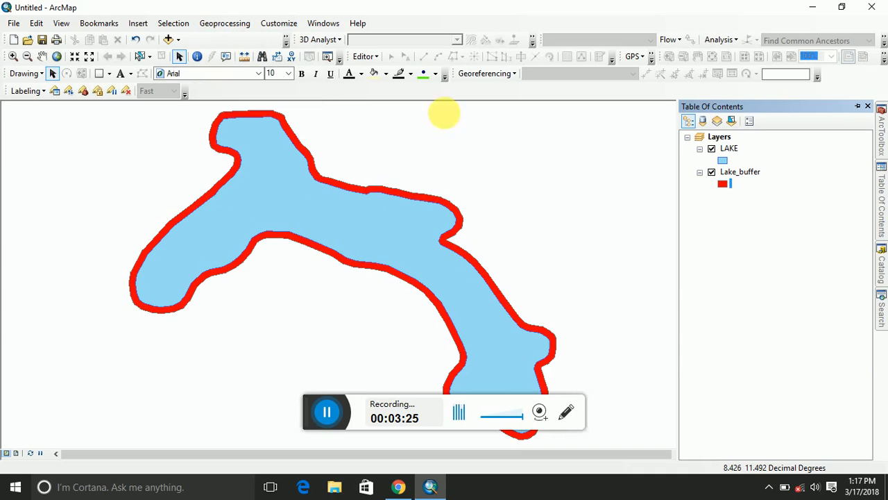
Step: Buffer the LAKE layer by 1000 Meters, saving output as Lake_buffer1.shp
click(747, 140)
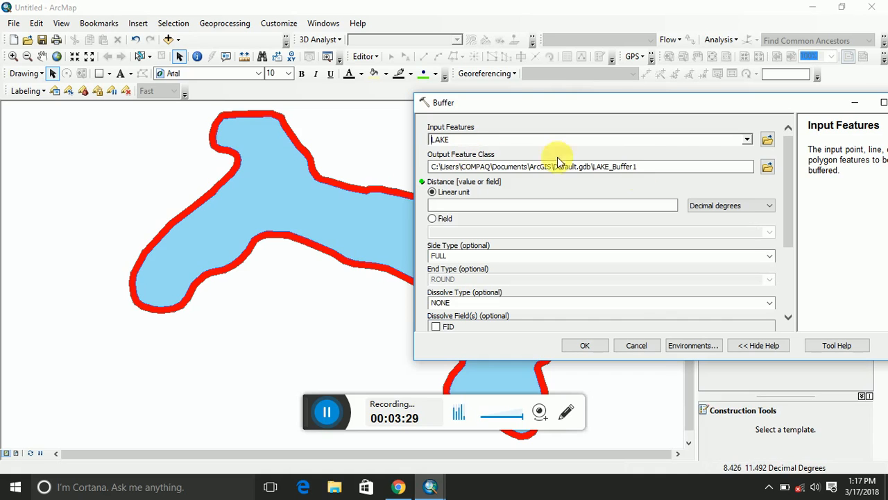
click(767, 167)
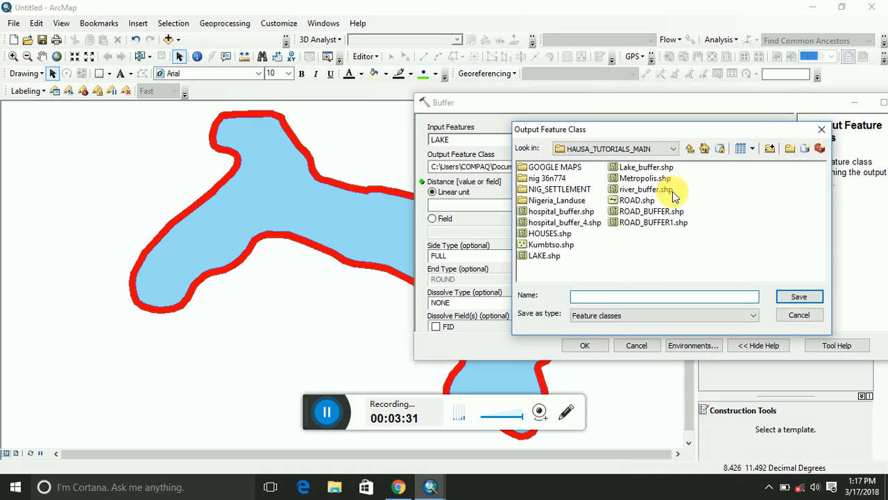
click(646, 167)
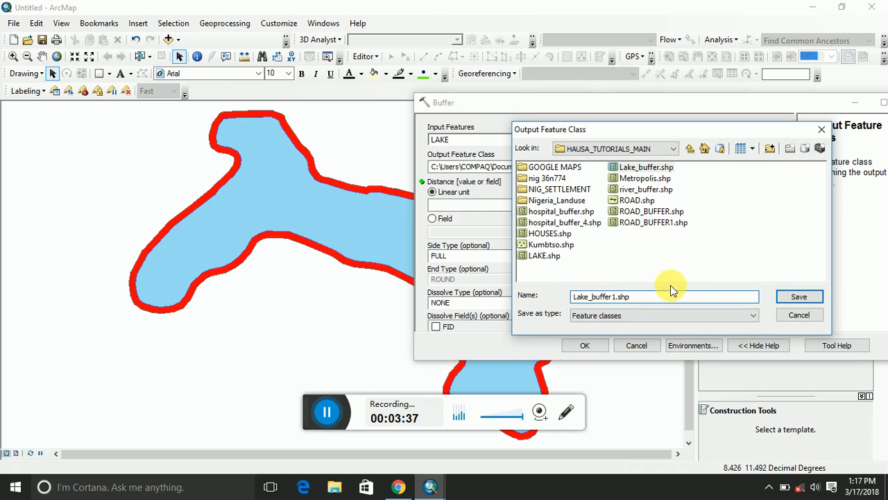
click(799, 296)
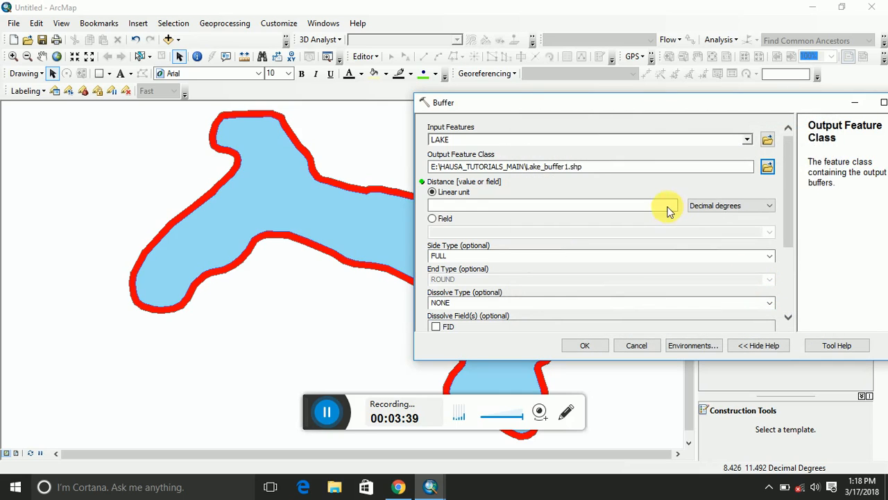
text(1000)
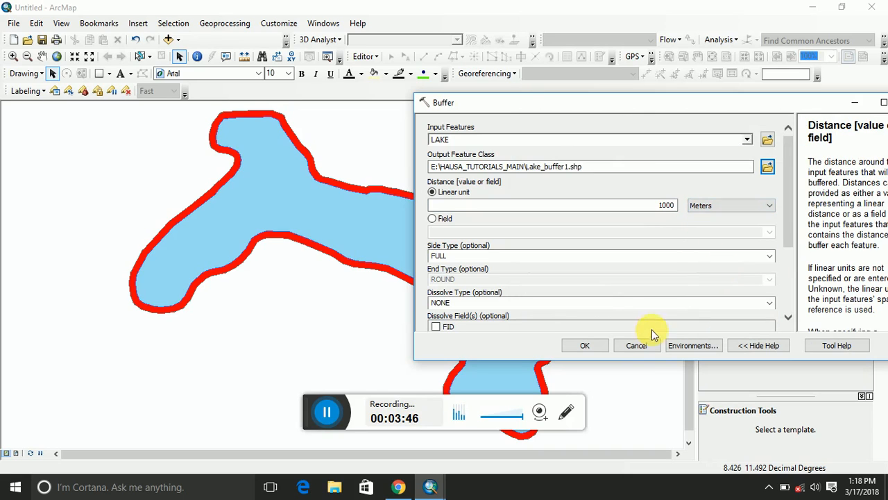
click(584, 345)
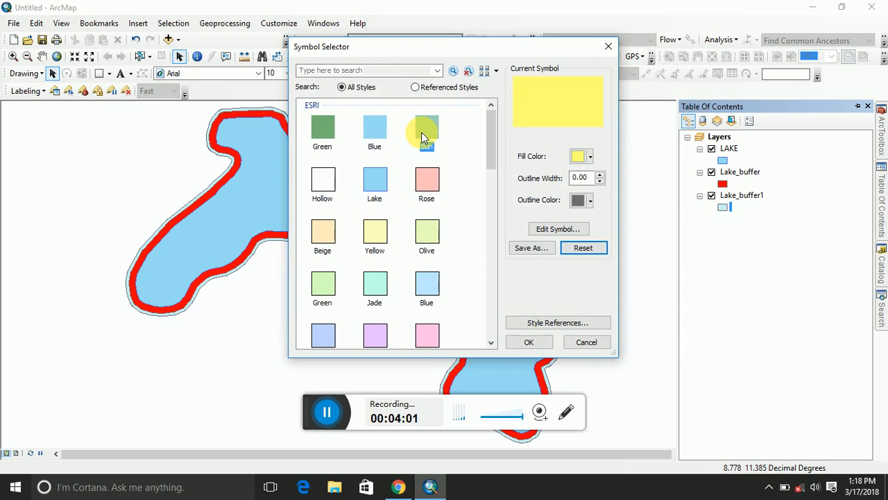
Step: Apply the yellow Sun fill to the Lake_buffer1 symbol
click(529, 341)
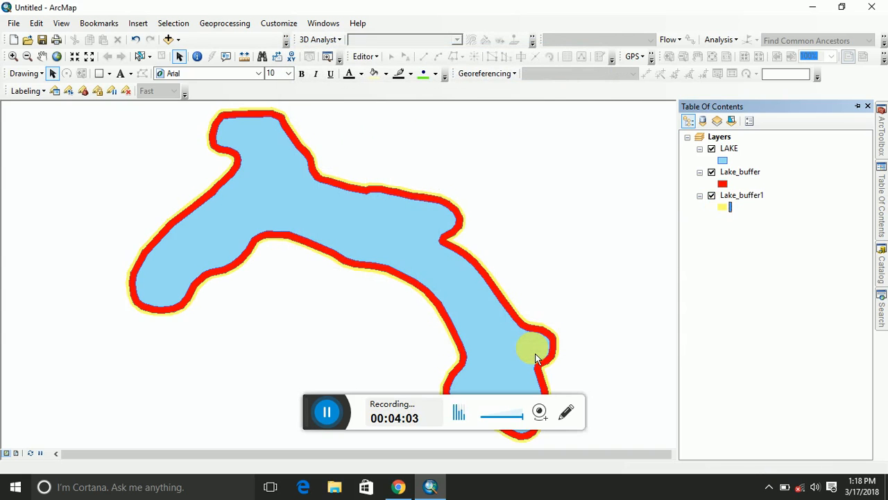